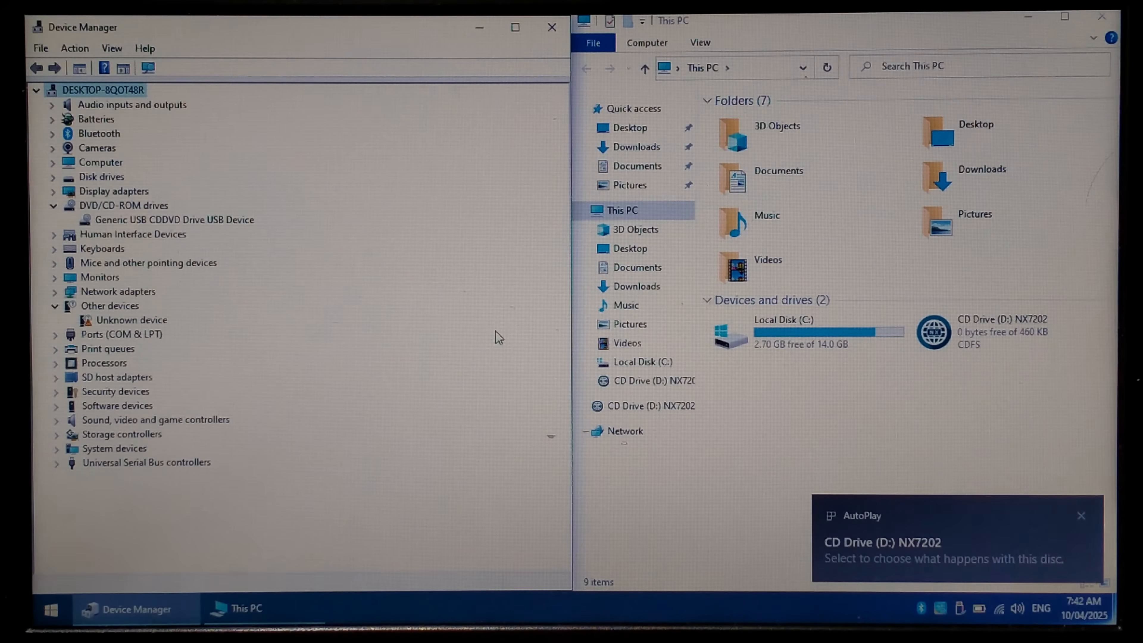
Step: Decline the disc's UAC prompt and browse CD Drive (D:) NX7202 to reach Setup.exe
left_click(1006, 332)
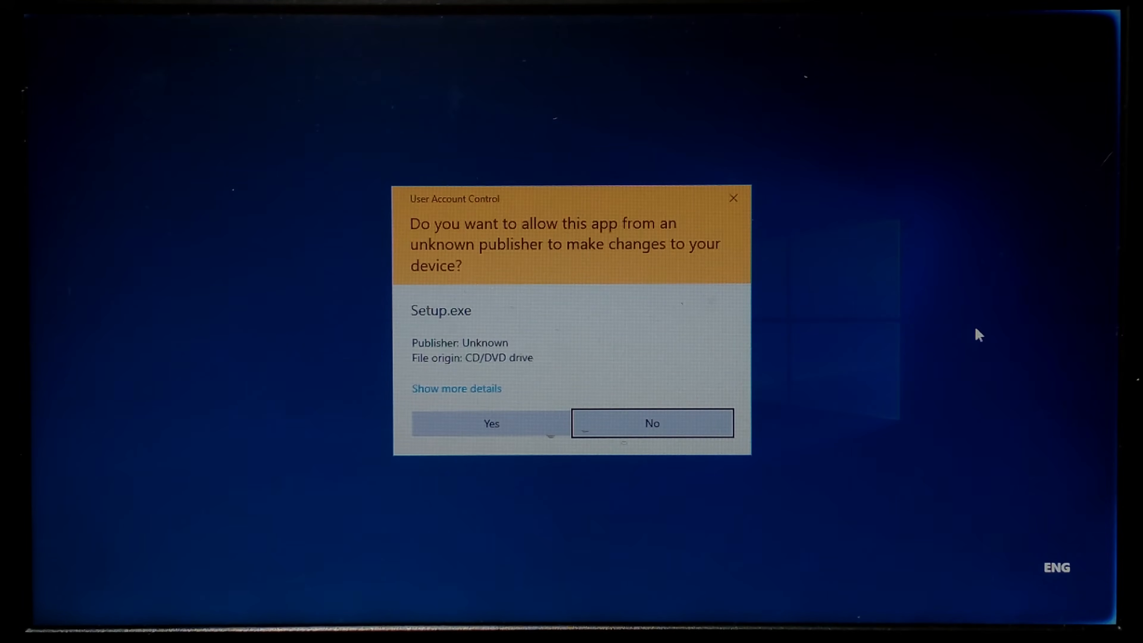
left_click(650, 422)
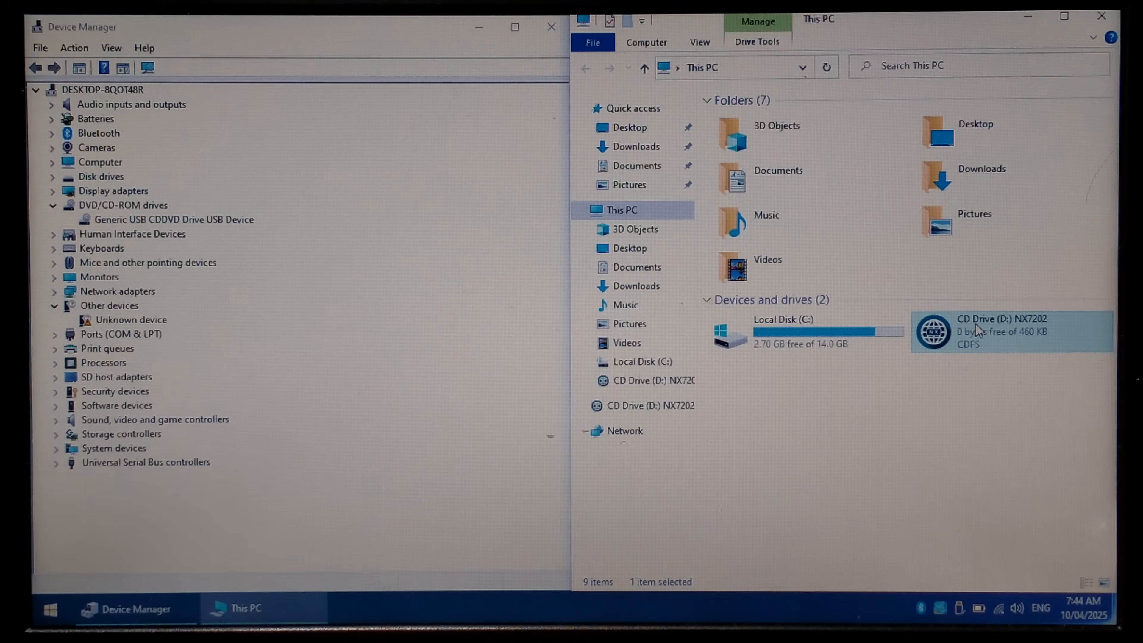
double_click(1006, 331)
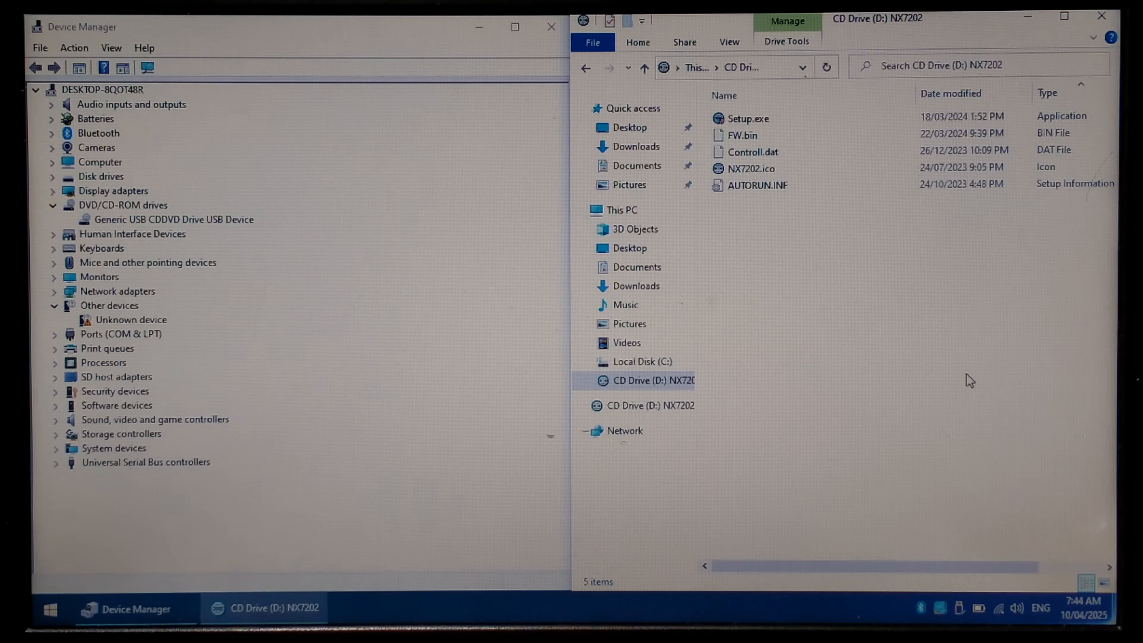
left_click(747, 117)
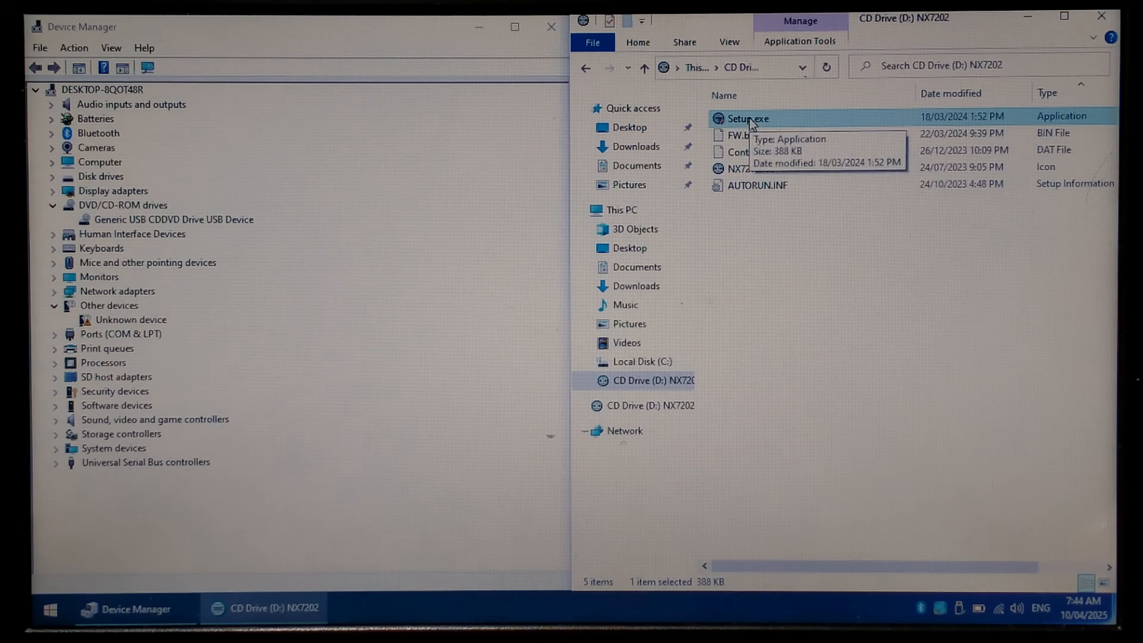
double_click(747, 118)
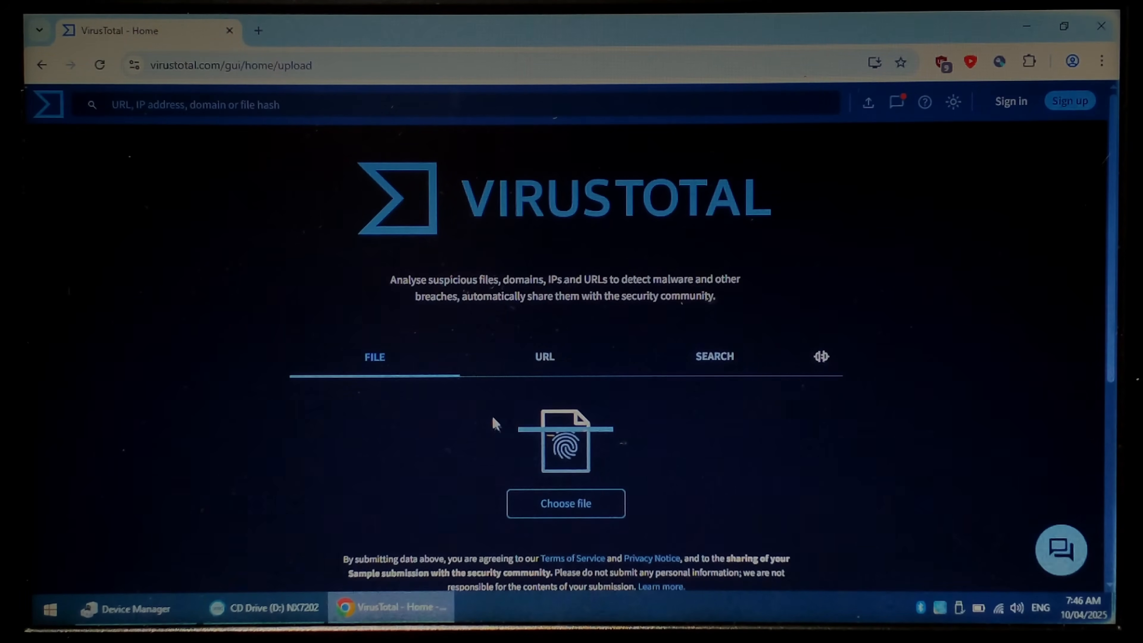
Step: Upload Setup.exe from the CD drive to VirusTotal for a malware scan
left_click(566, 503)
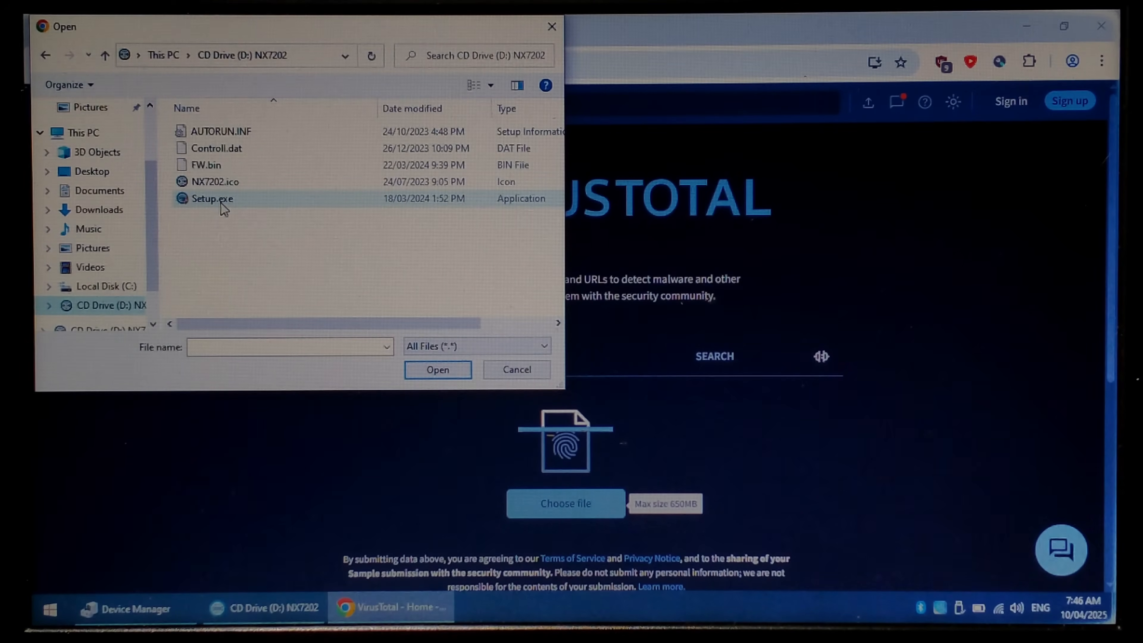
mouse_move(212, 198)
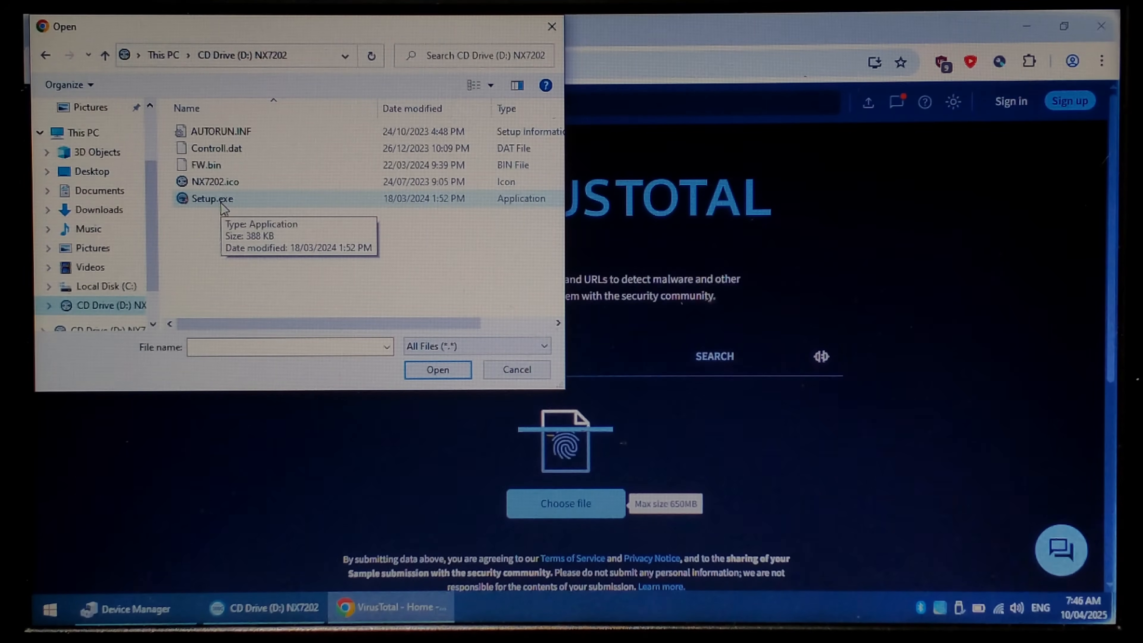
left_click(437, 370)
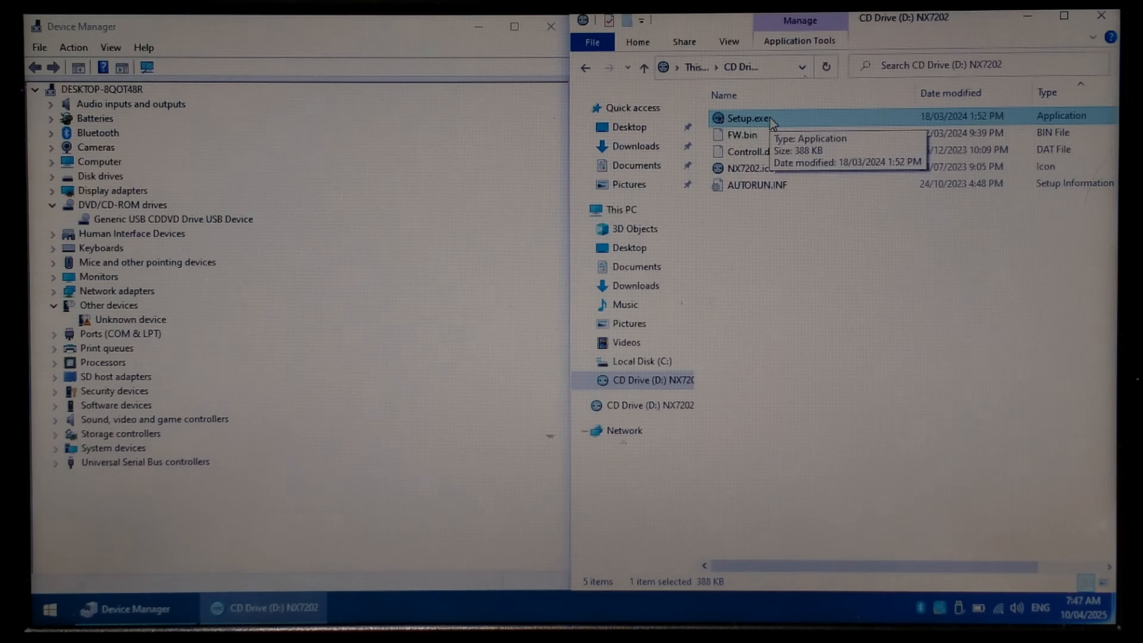
mouse_move(245, 227)
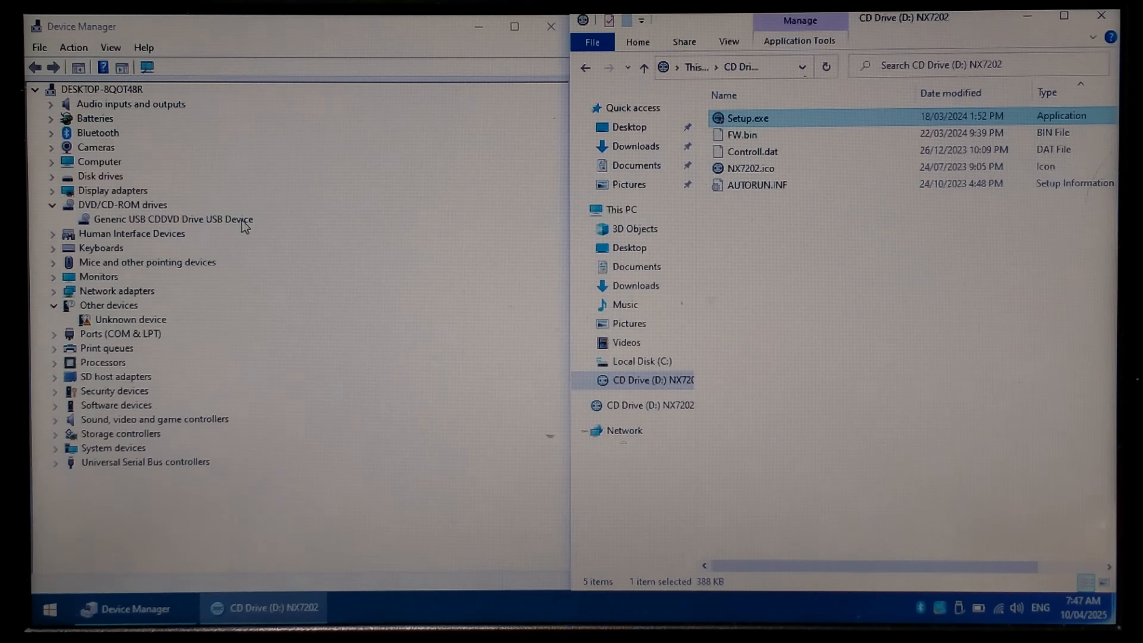
mouse_move(456, 193)
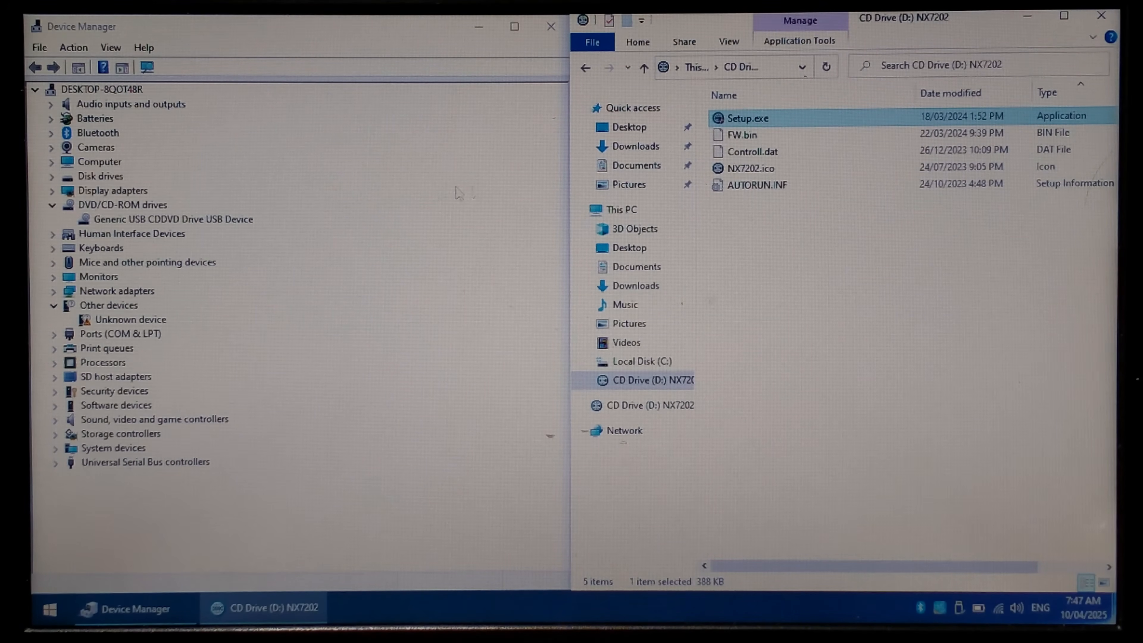
Step: Run Setup.exe with UAC approval and refresh the Device Manager device tree
double_click(746, 118)
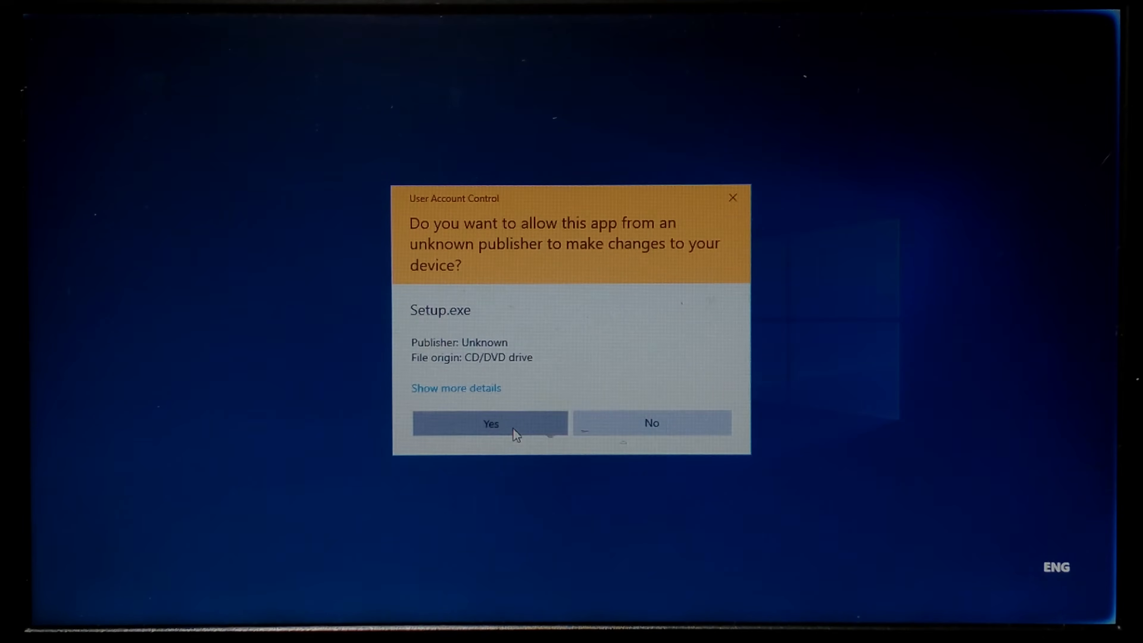
left_click(489, 423)
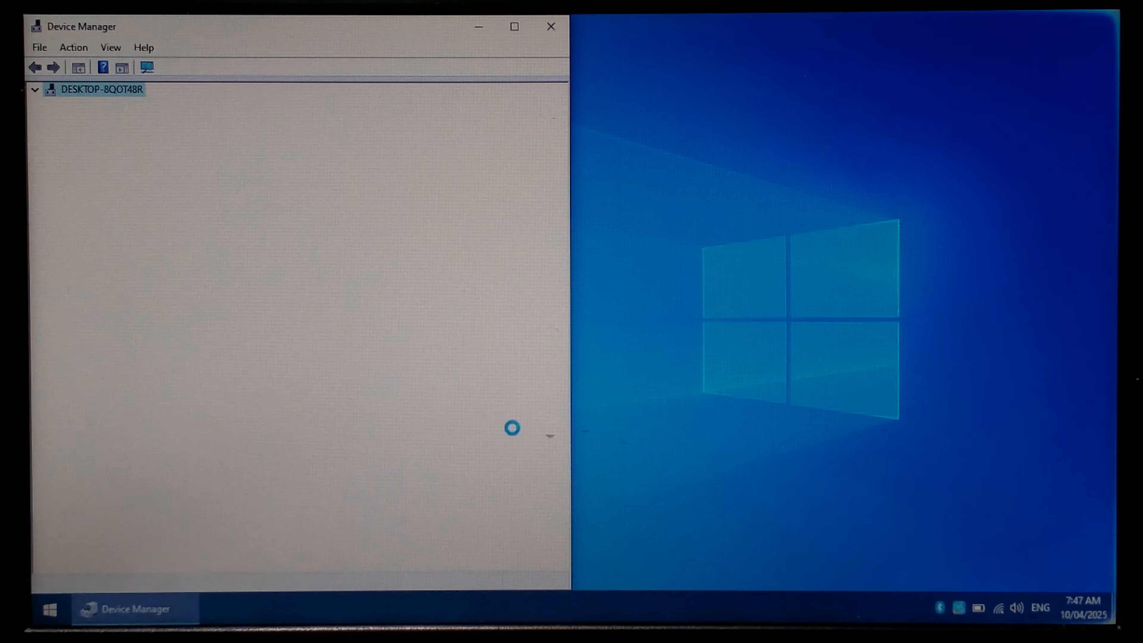
left_click(34, 89)
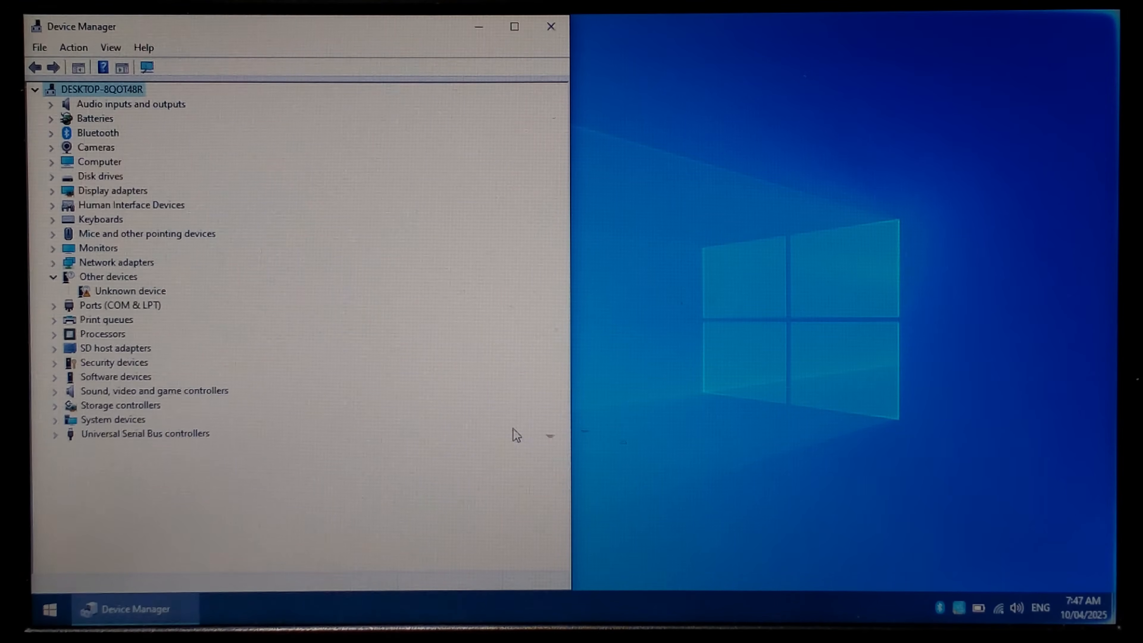
left_click(116, 262)
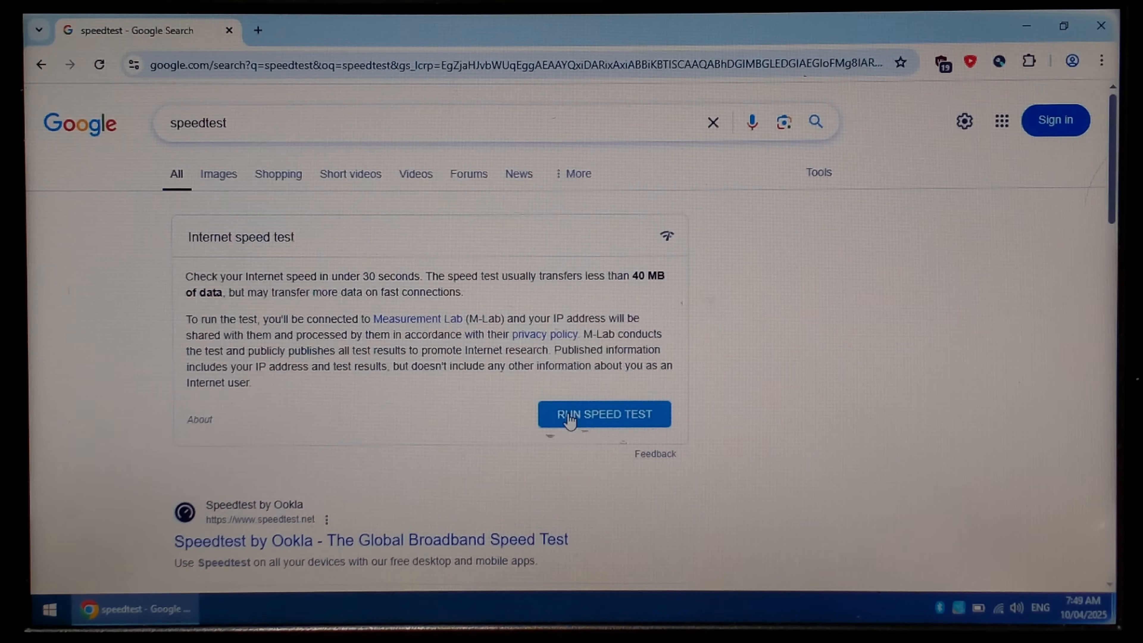
Step: Run Google's speed test (41.8 Mbps down, 11.8 Mbps up) and check the network status
left_click(603, 415)
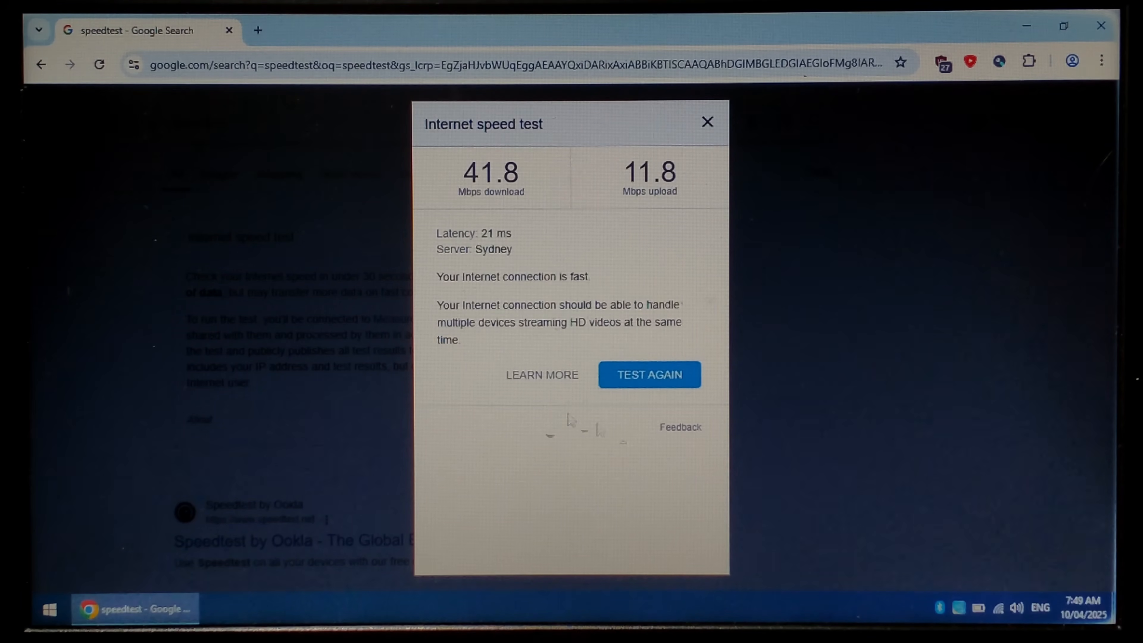
left_click(997, 608)
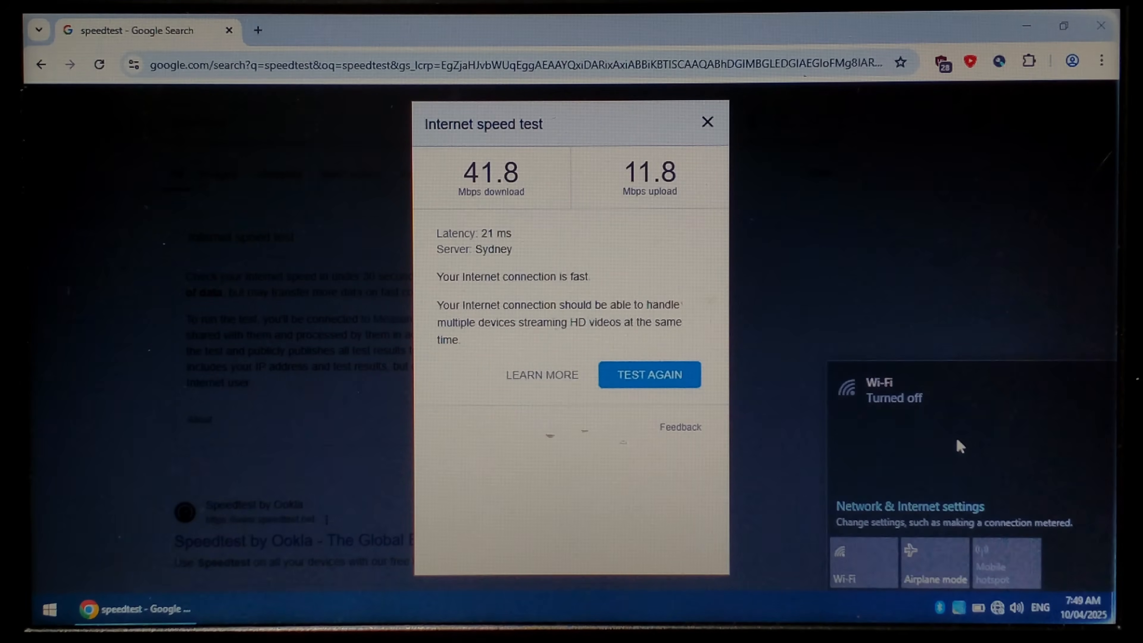
mouse_move(699, 492)
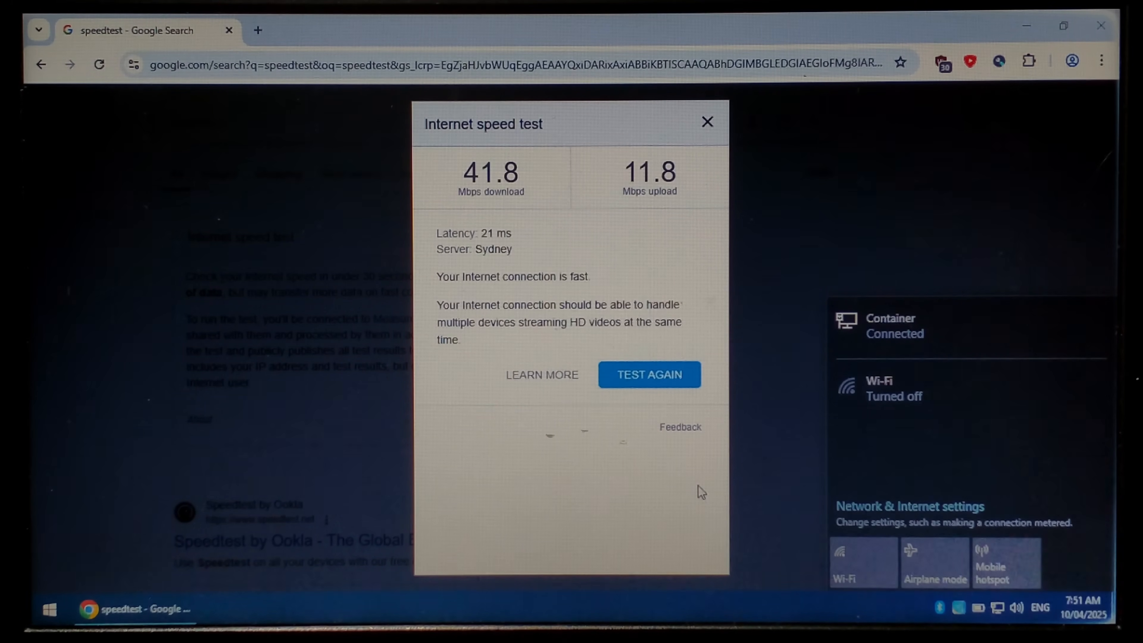
Step: Dismiss the network flyout after confirming Container connected and Wi-Fi off
left_click(648, 375)
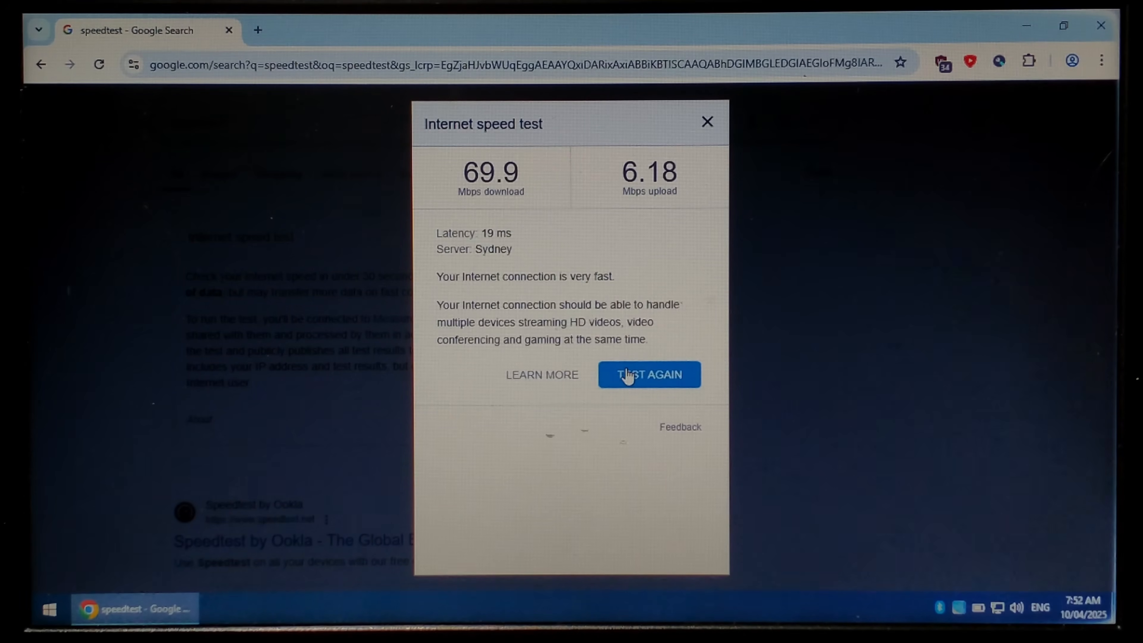
Step: Rerun the speed test over the wired link twice, reaching 84.4 Mbps down, 10.9 Mbps up
left_click(648, 374)
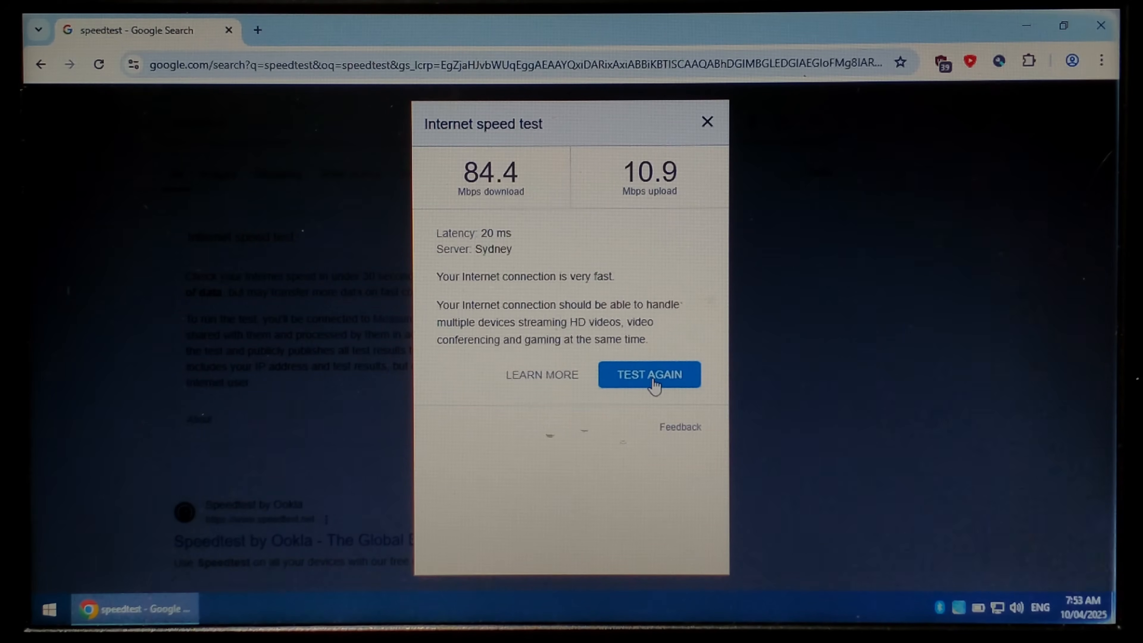
left_click(648, 374)
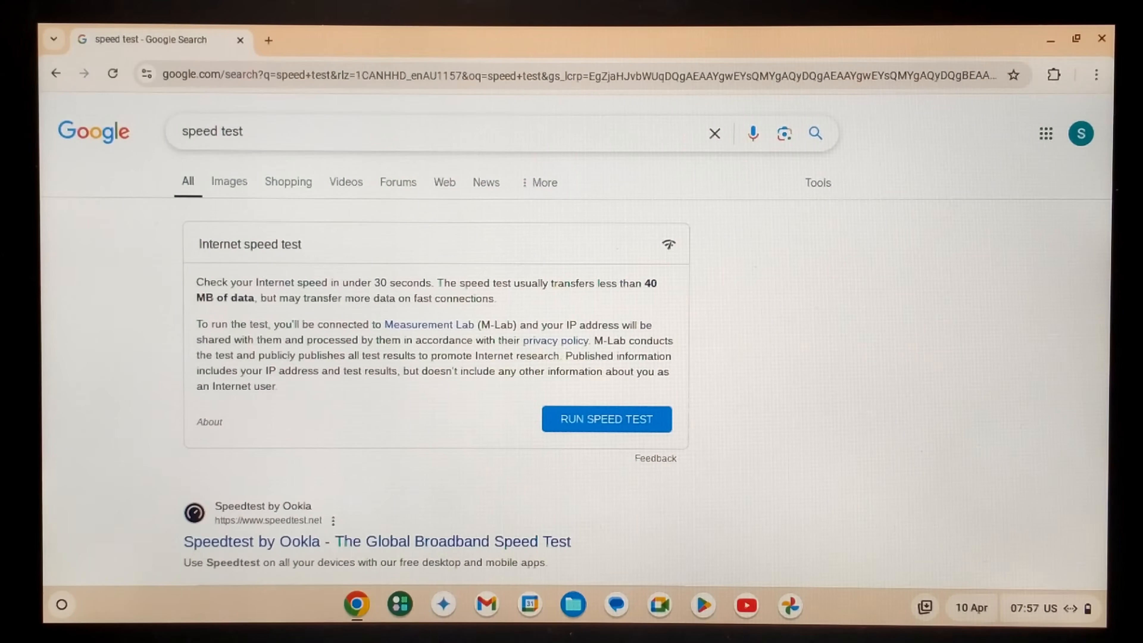
Step: Start Google's internet speed test in Chrome on the Chromebook
left_click(606, 419)
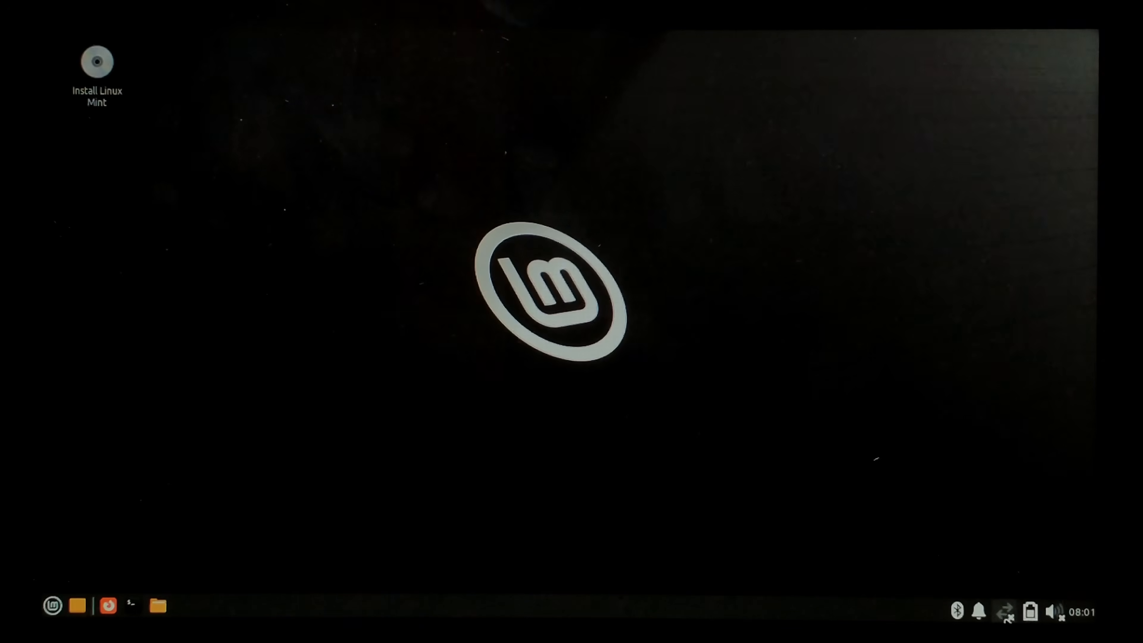
Step: Run Google's speed test in Linux Mint Firefox, getting 87.3 Mbps down, 5.76 Mbps up
left_click(1005, 611)
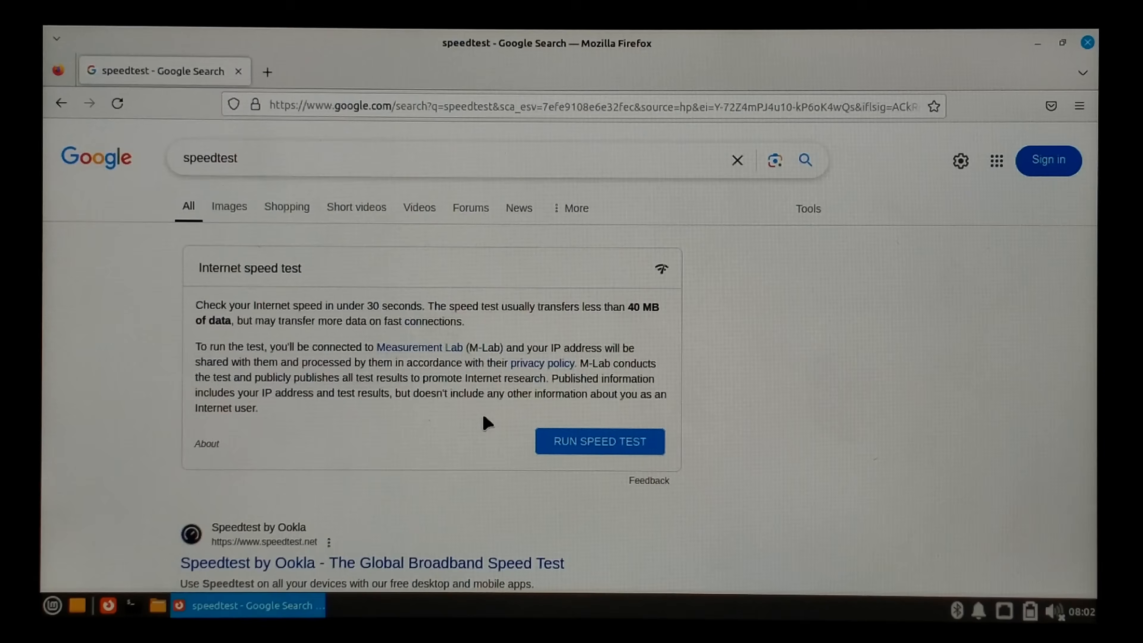
mouse_move(592, 448)
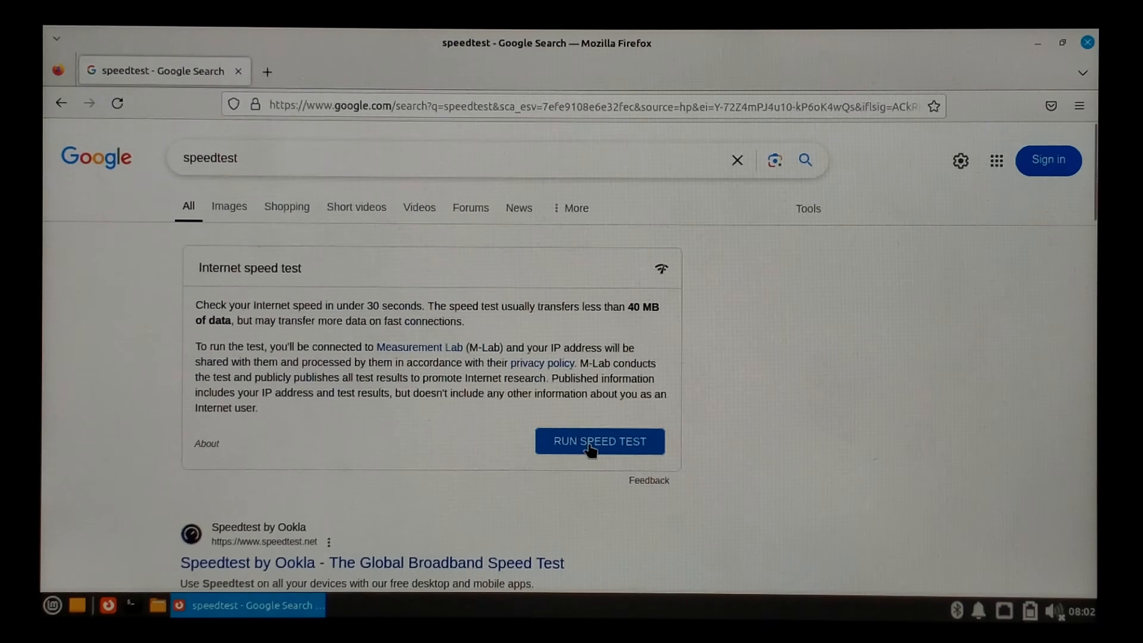
left_click(598, 442)
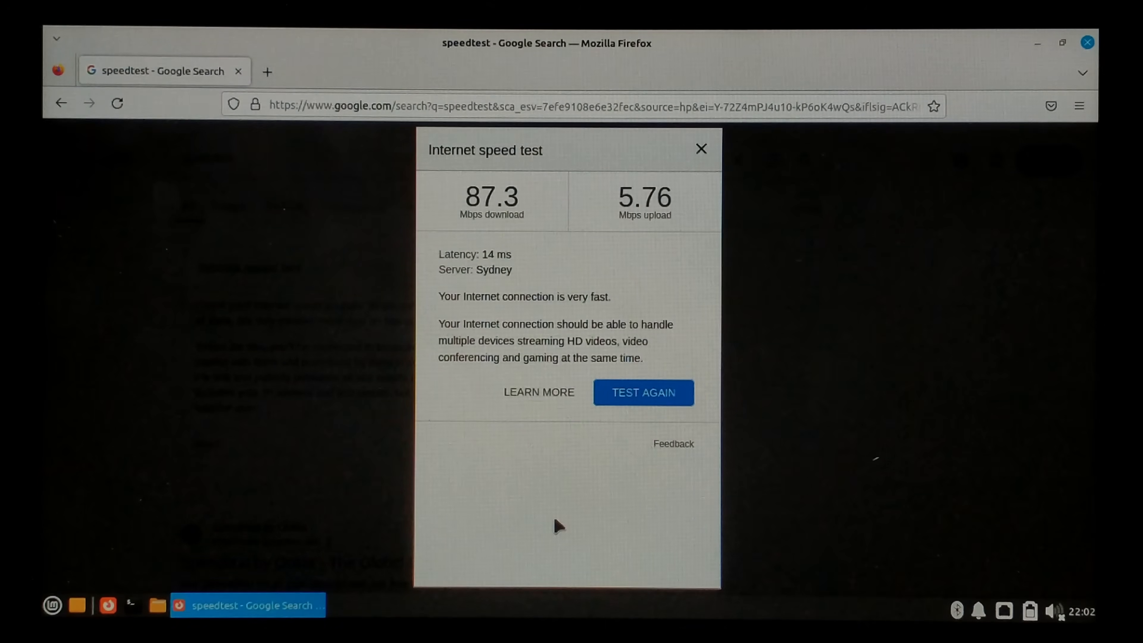